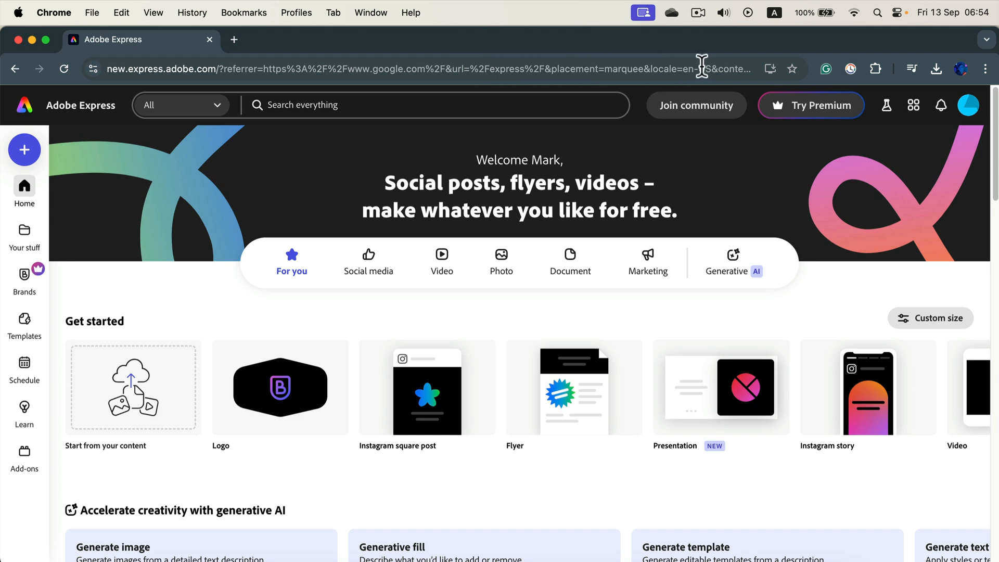
mouse_move(769, 69)
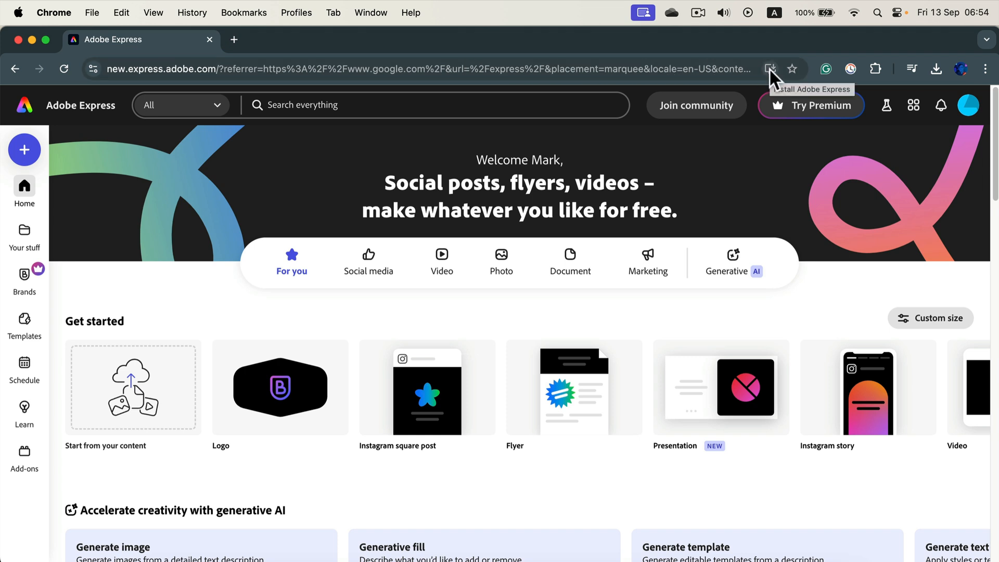
Install Adobe Express as a Chrome web app from the address-bar install prompt
click(770, 69)
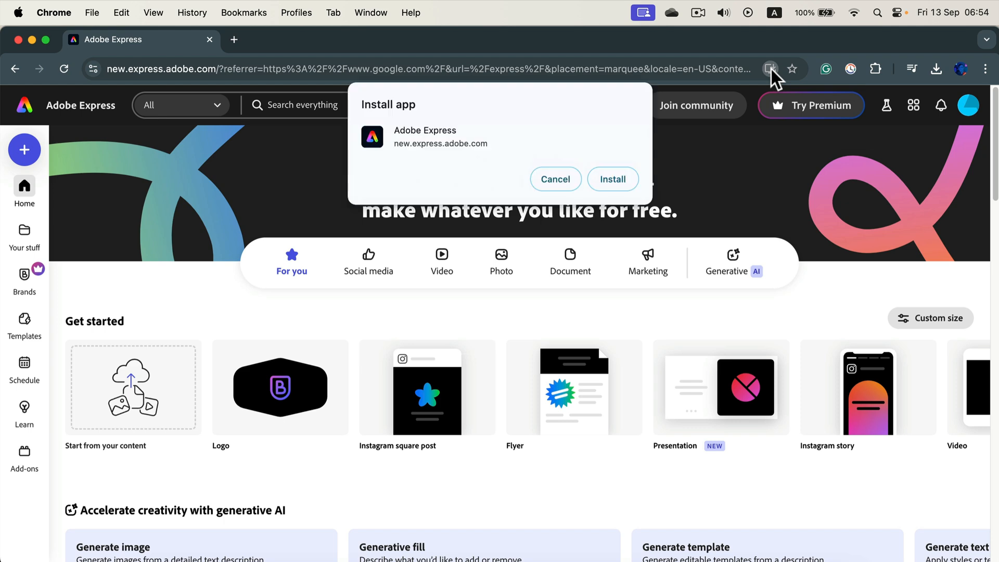
click(554, 179)
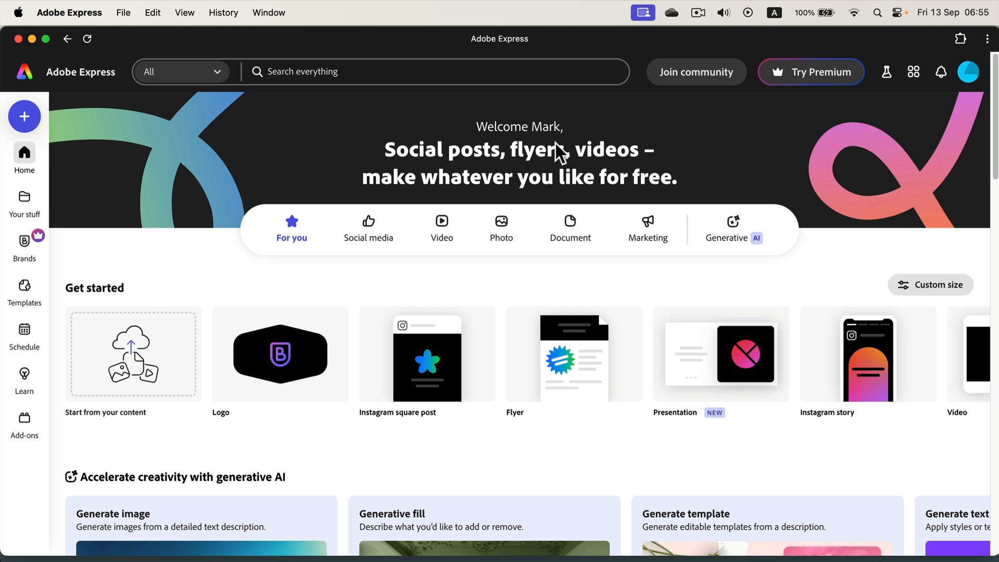
mouse_move(166, 46)
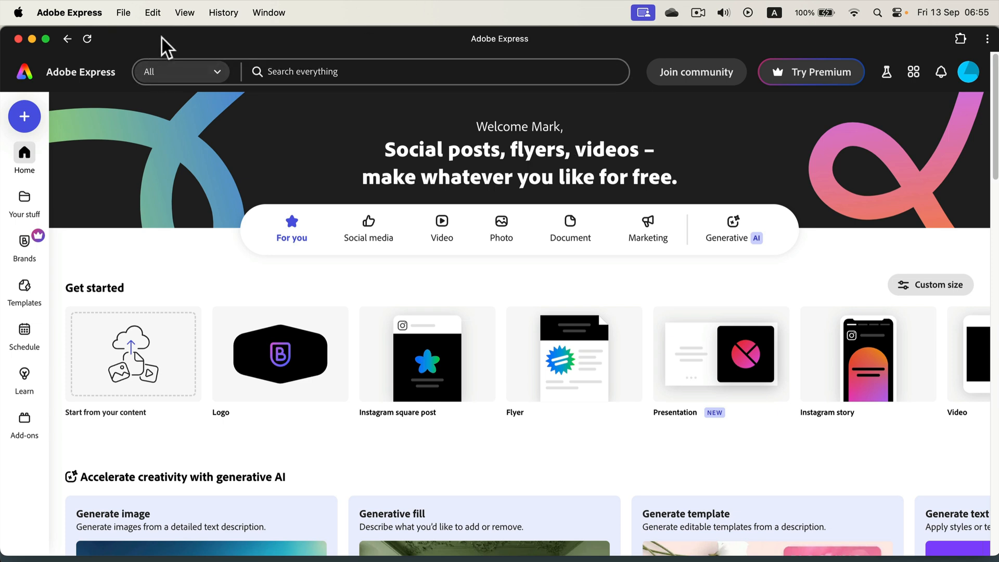
mouse_move(437, 60)
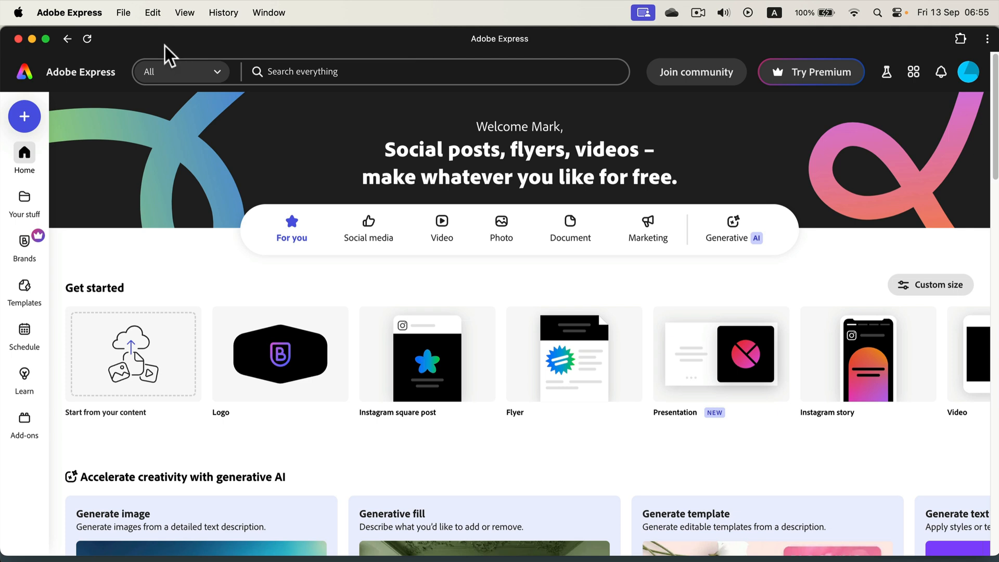
mouse_move(170, 59)
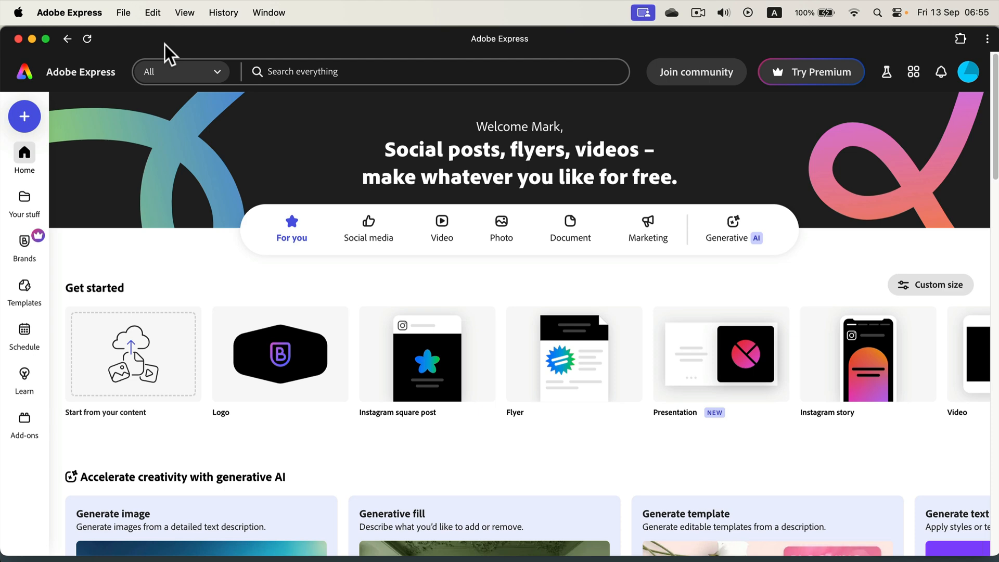
mouse_move(139, 48)
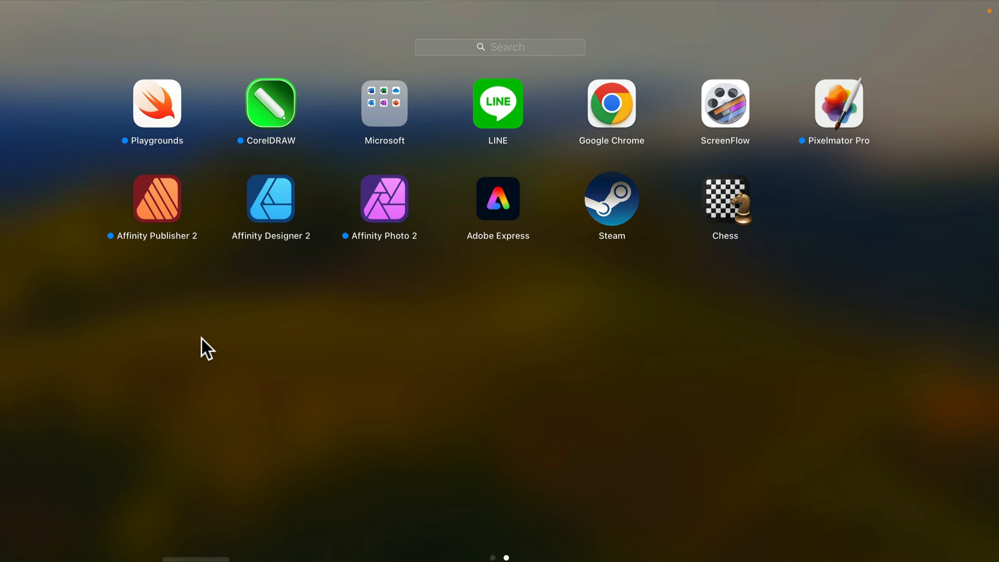
mouse_move(506, 197)
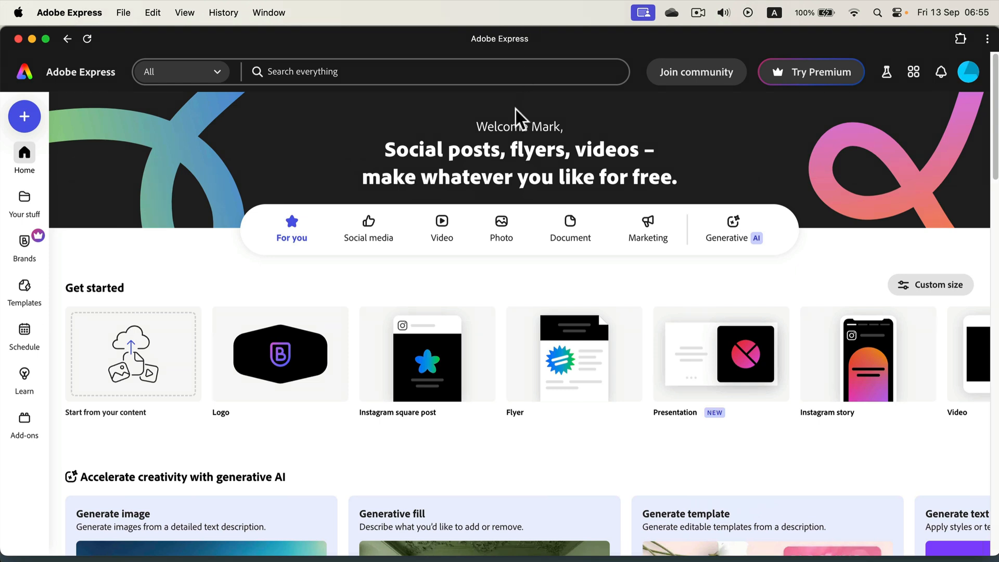
mouse_move(379, 56)
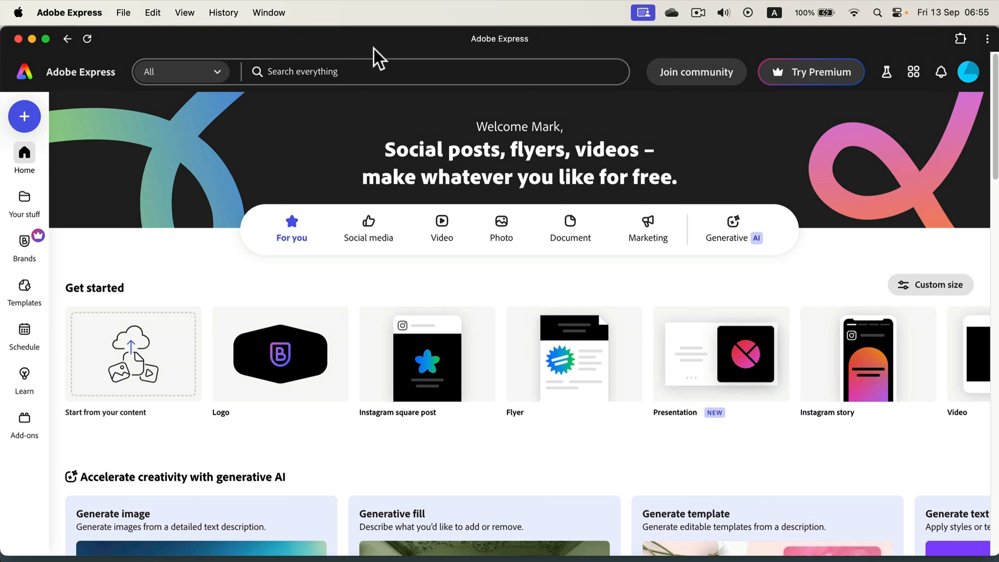